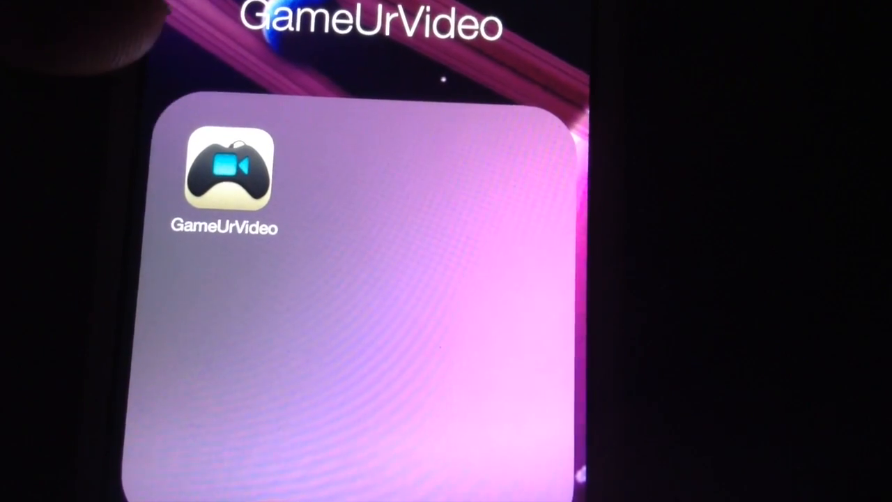
Launch GameUrVideo from the home-screen folder.
click(226, 174)
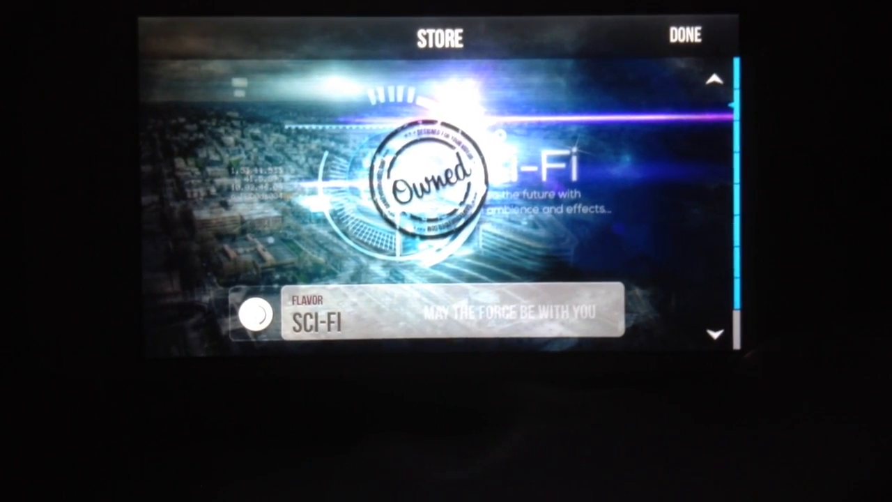
Scroll through the store's flavor packs, including the owned Sci-Fi pack.
scroll(down, 3)
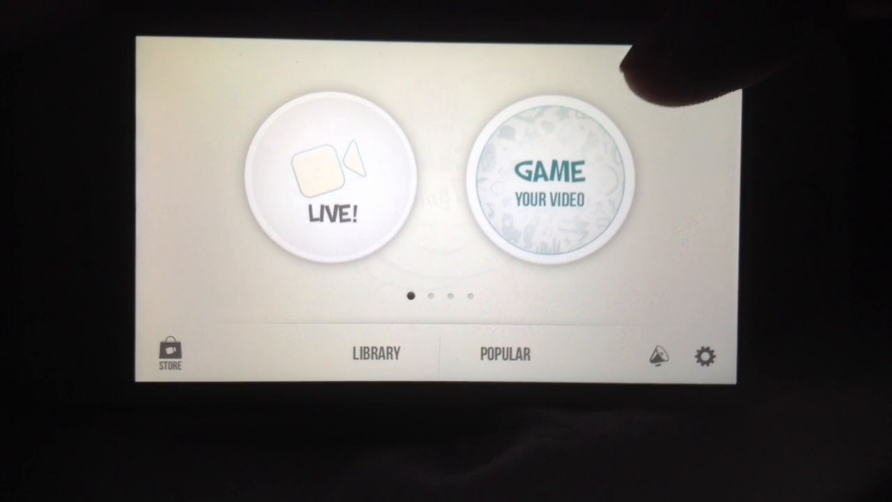
Choose Game Your Video and pick a library video to edit.
click(553, 185)
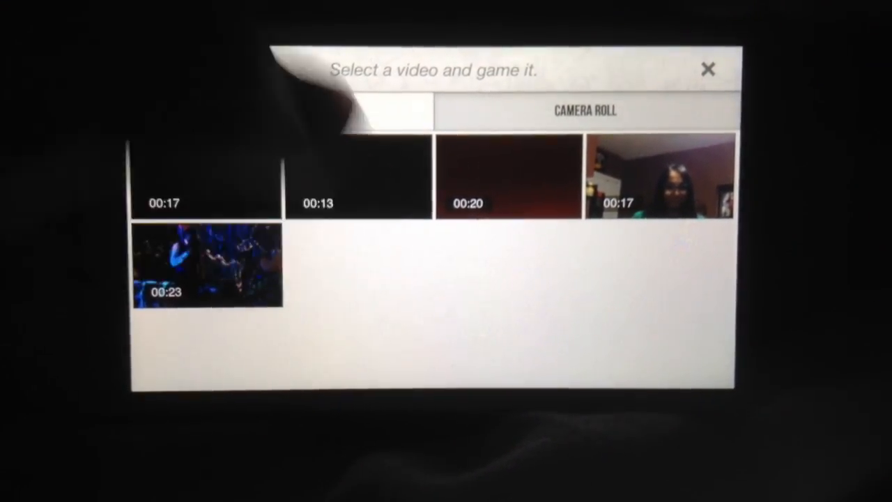
click(205, 265)
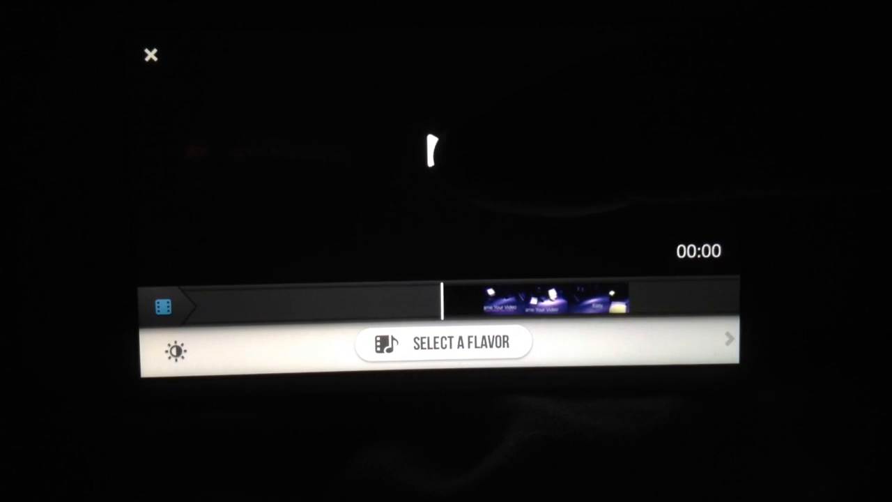
Preview the loaded clip and open the Flavors panel.
click(445, 341)
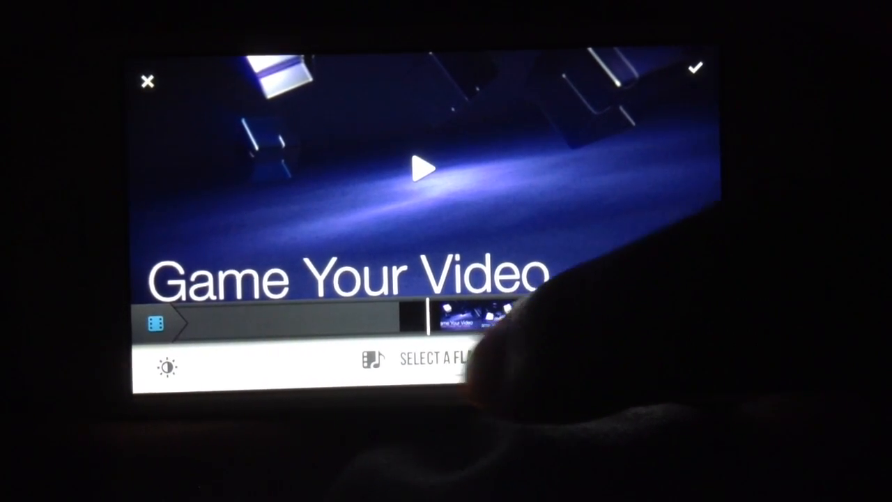
click(432, 361)
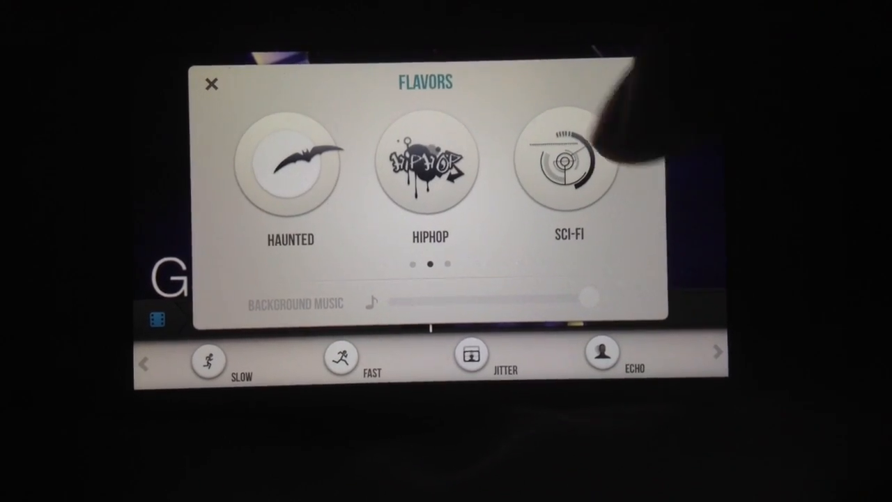
Apply the Sci-Fi flavor, accepting its background music over voice effects.
click(569, 165)
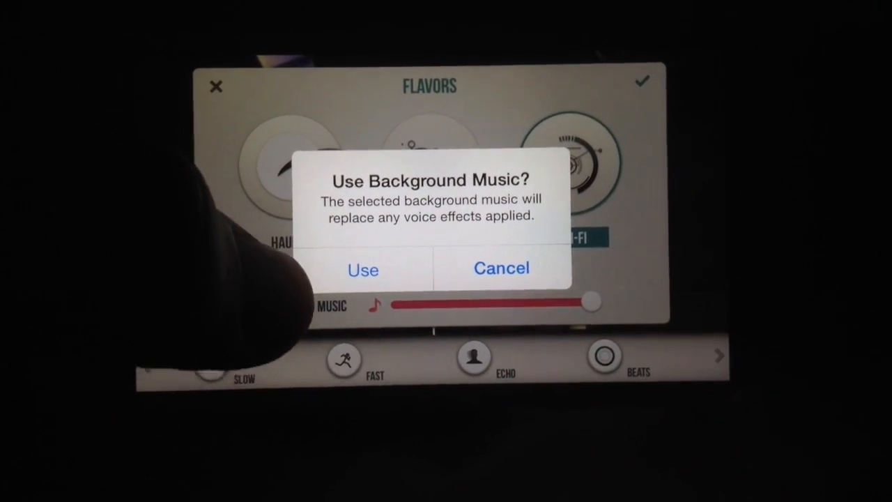
click(362, 270)
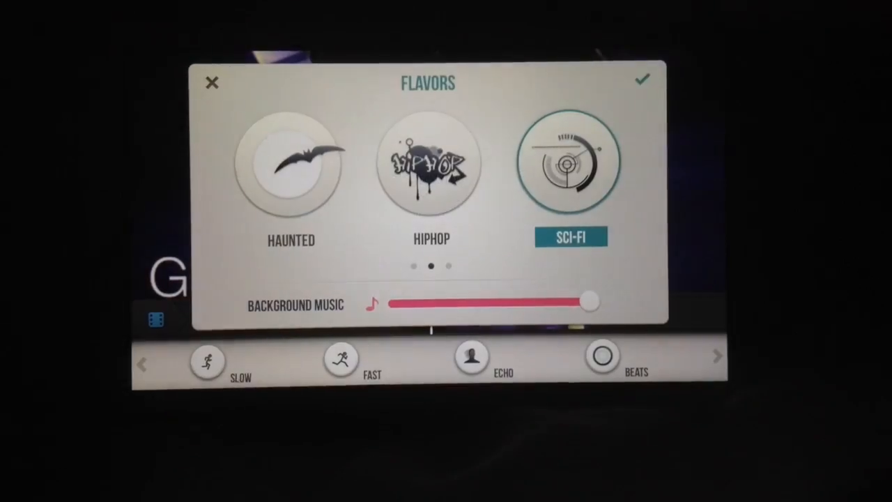
click(641, 79)
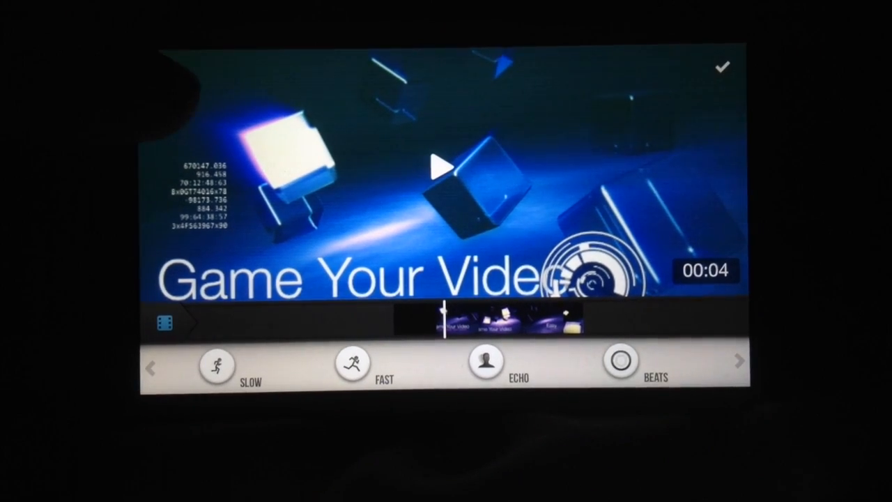
Discard the Sci-Fi edit and reload the library video into the editor.
click(162, 75)
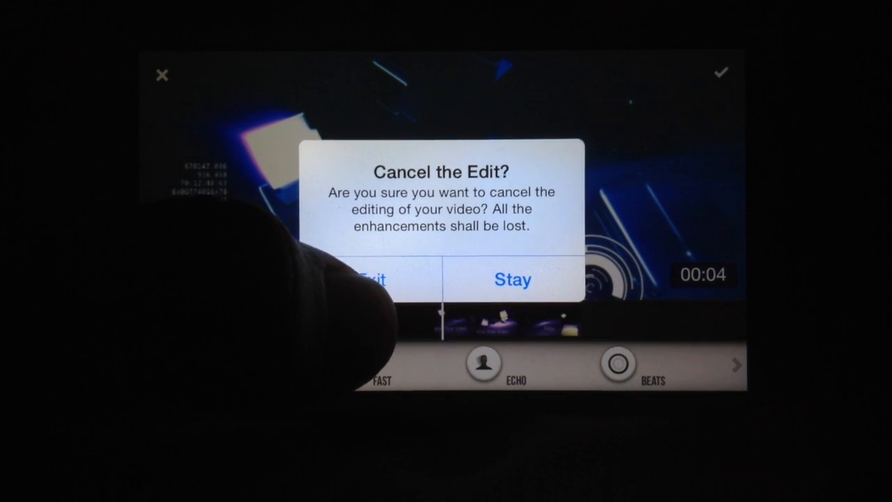
click(373, 279)
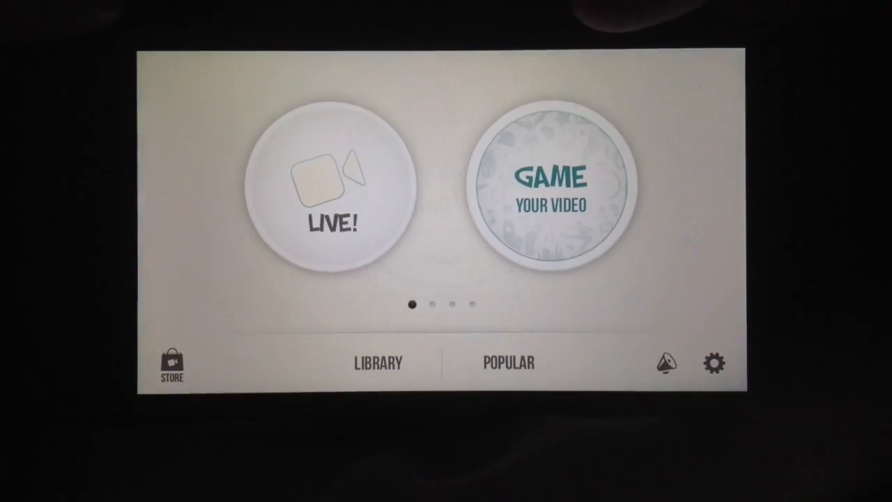
click(552, 185)
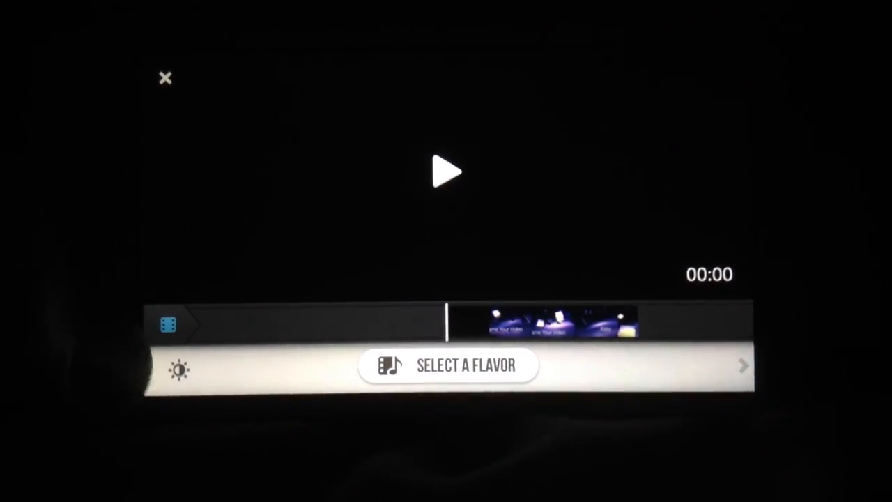
click(451, 365)
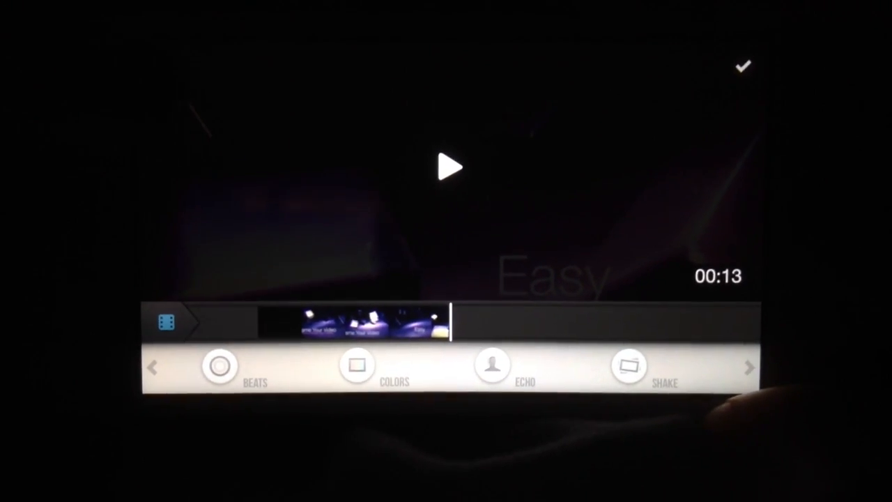
Add Inset and Lens distortion effects at the start of the timeline.
click(157, 70)
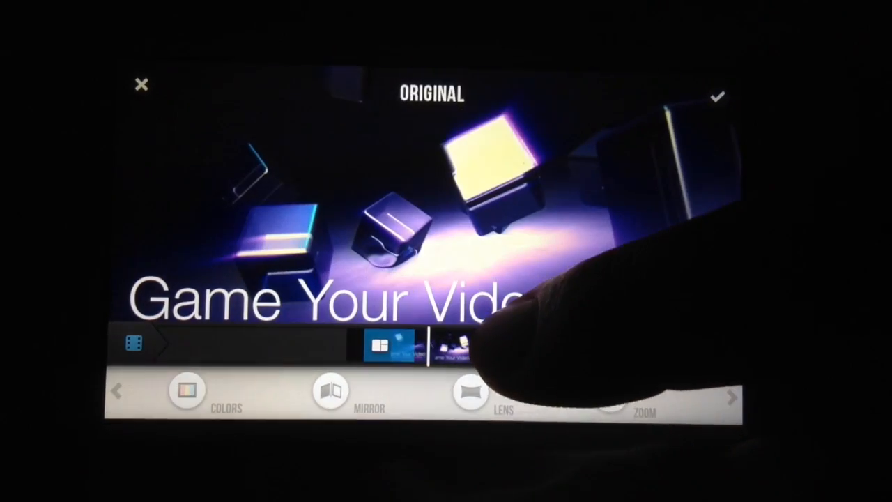
click(470, 394)
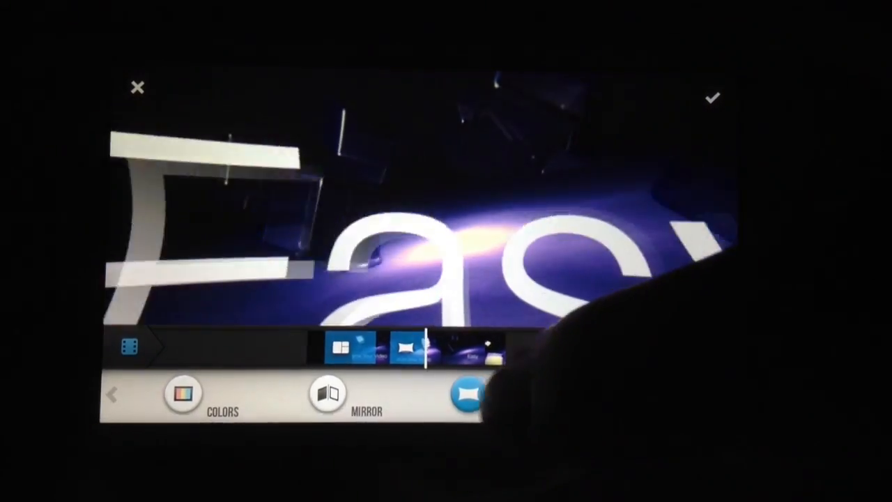
click(467, 396)
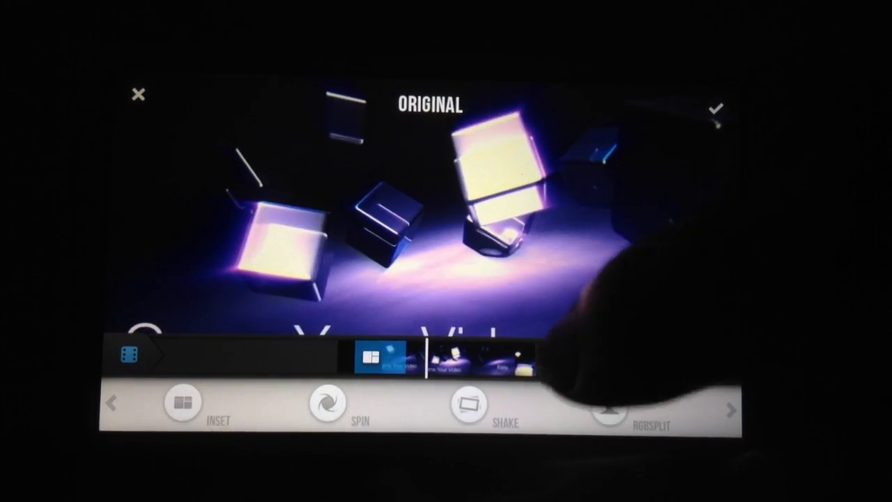
click(323, 401)
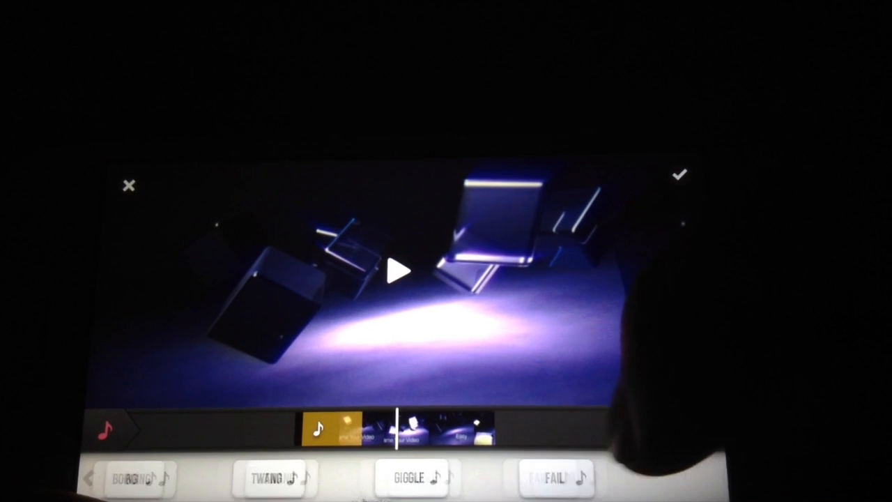
Accept the sound effect edits and render the final movie.
click(682, 174)
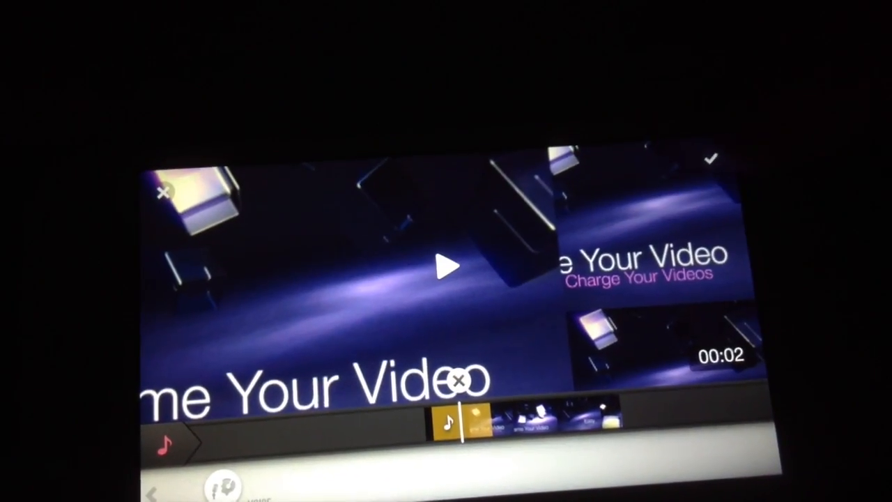
click(730, 160)
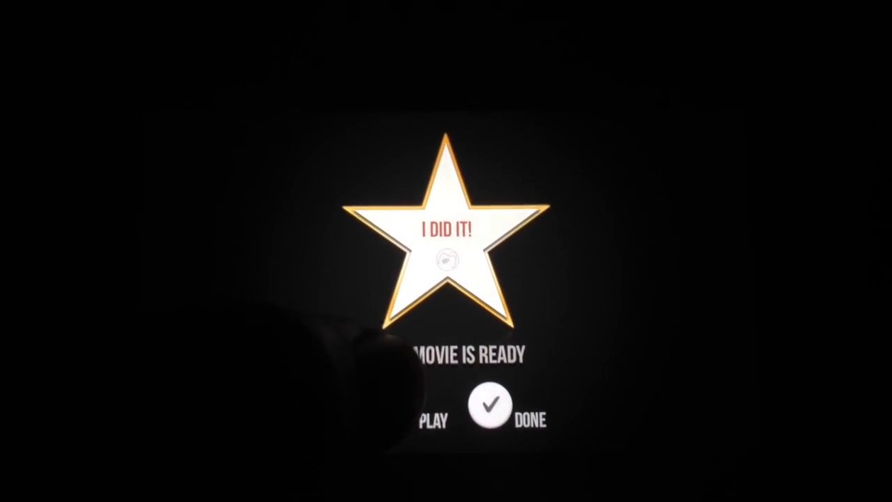
Play the finished movie, close the player, and dismiss the rating prompt.
click(430, 421)
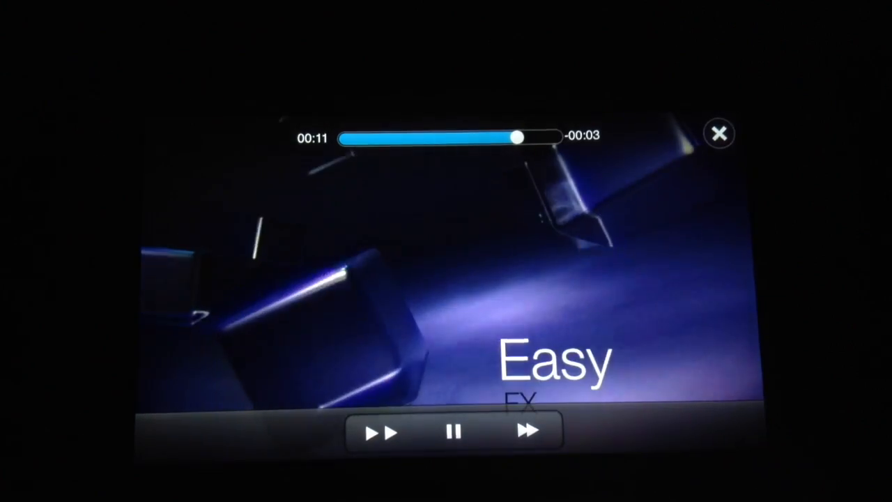
click(718, 133)
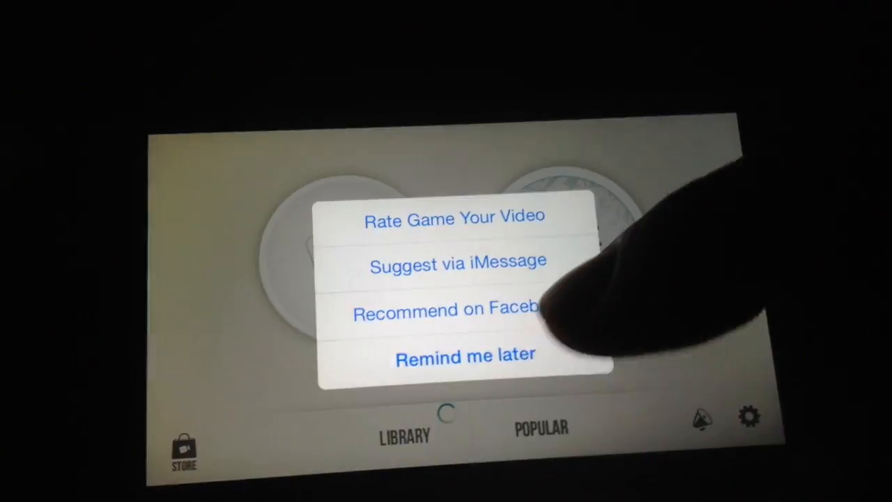
click(462, 355)
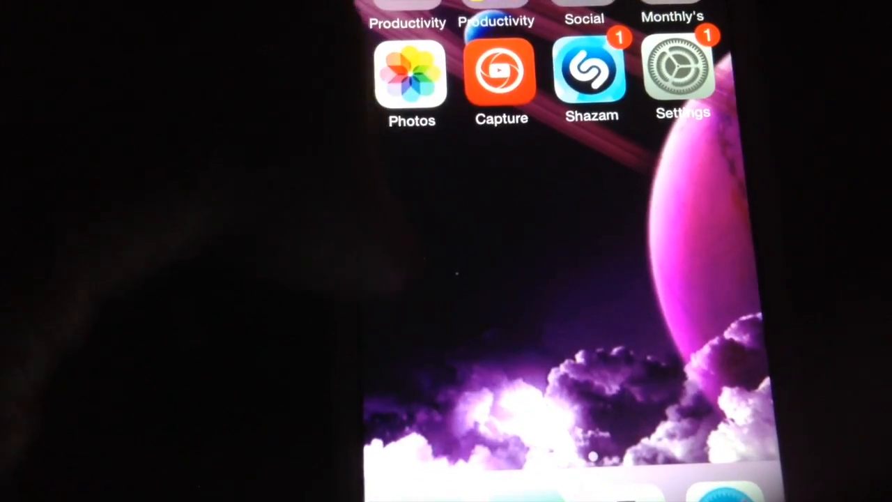
Open Photos and play the newly saved movie.
click(412, 74)
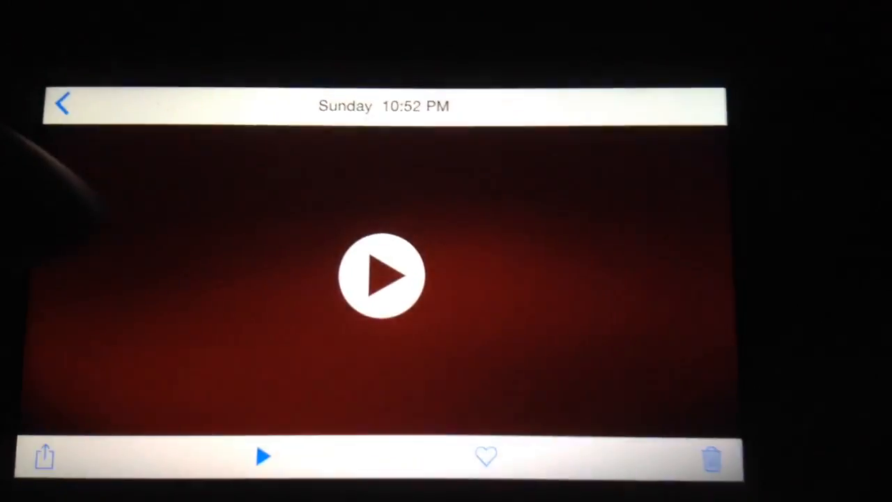
click(381, 275)
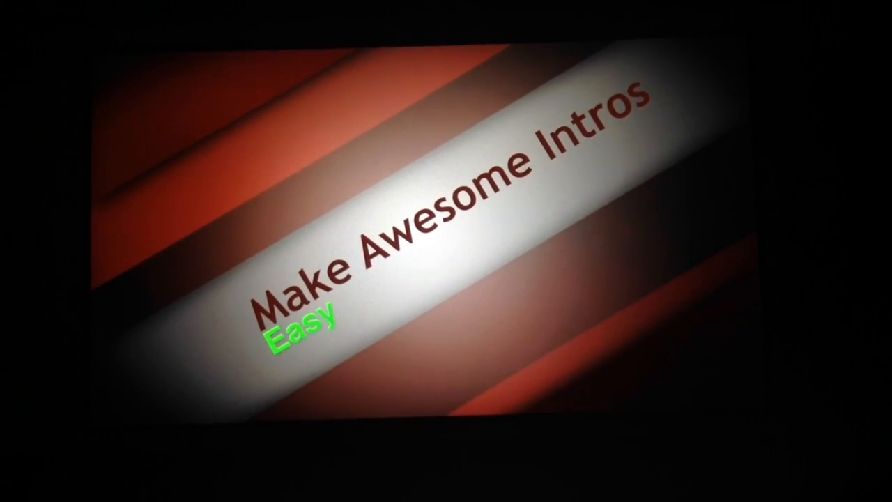